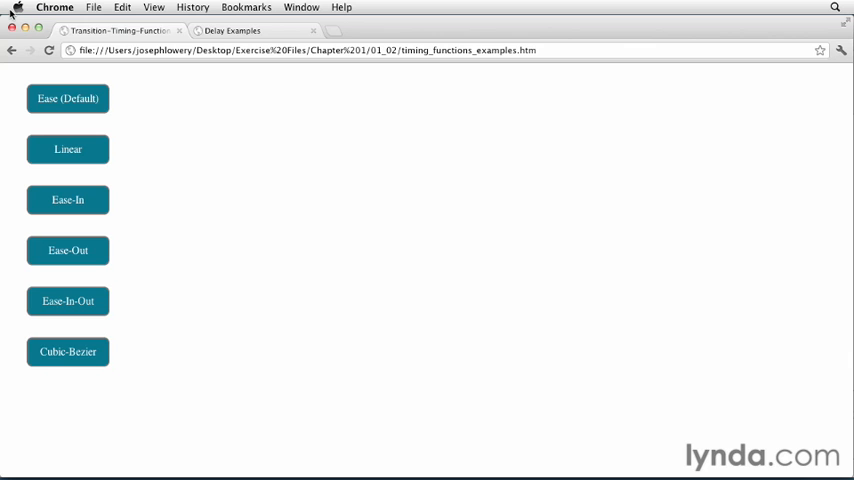
pyautogui.moveTo(66, 70)
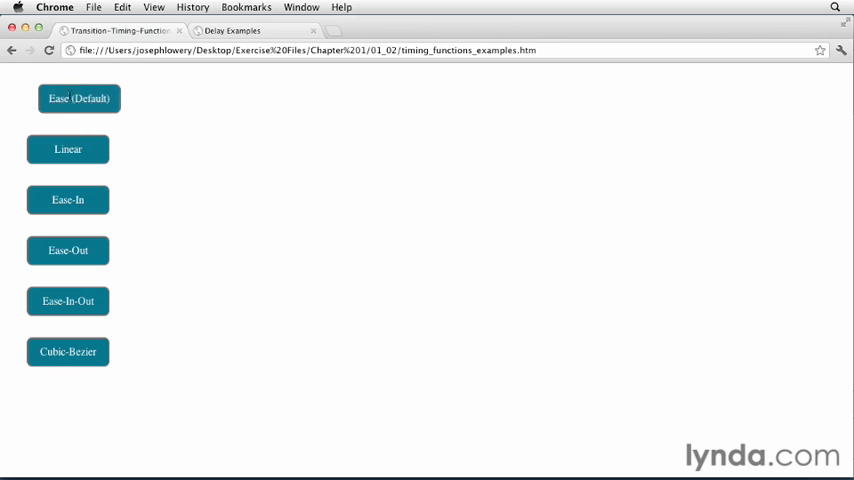
# Slide the timing buttons across in turn, from Ease (Default), Linear and Ease-In to Cubic-Bezier.
pyautogui.click(79, 98)
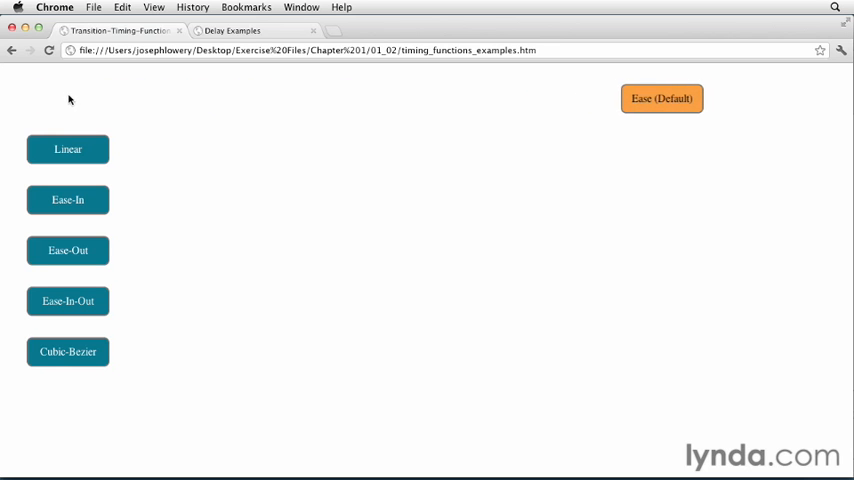
pyautogui.click(662, 98)
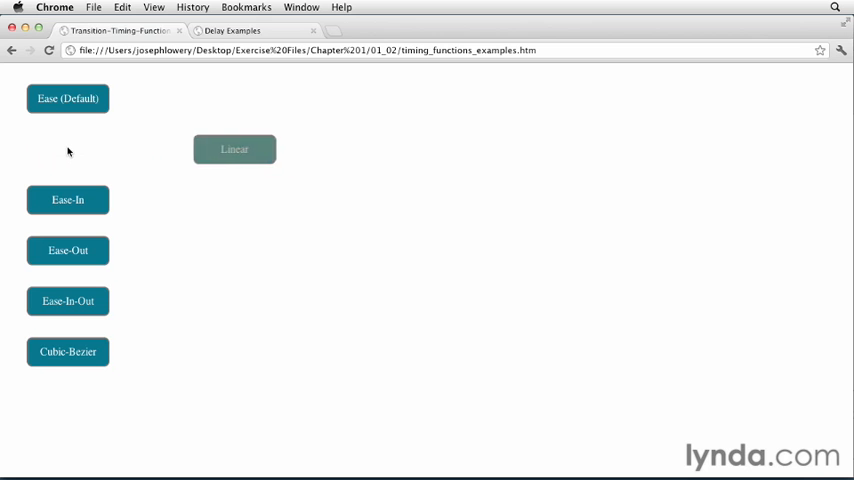
pyautogui.click(234, 149)
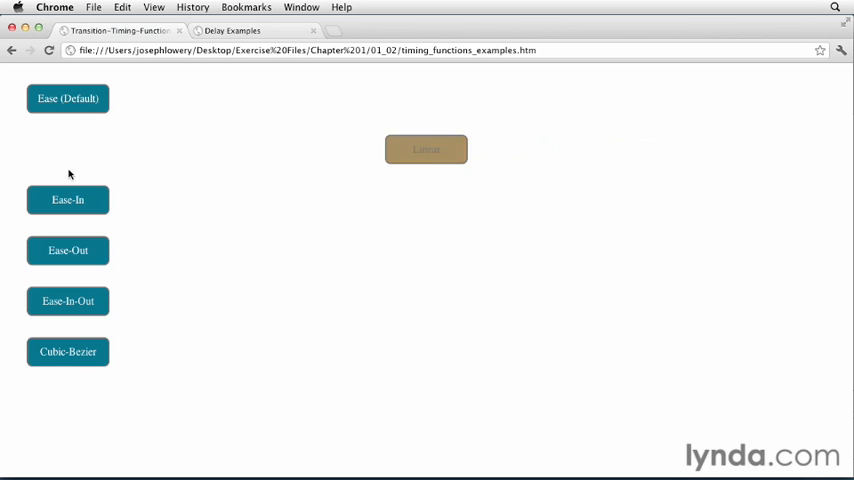
pyautogui.click(67, 149)
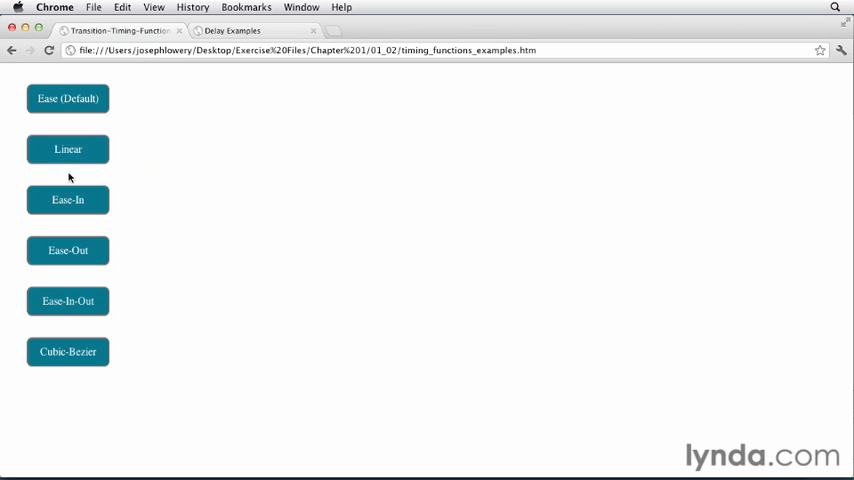
pyautogui.click(67, 199)
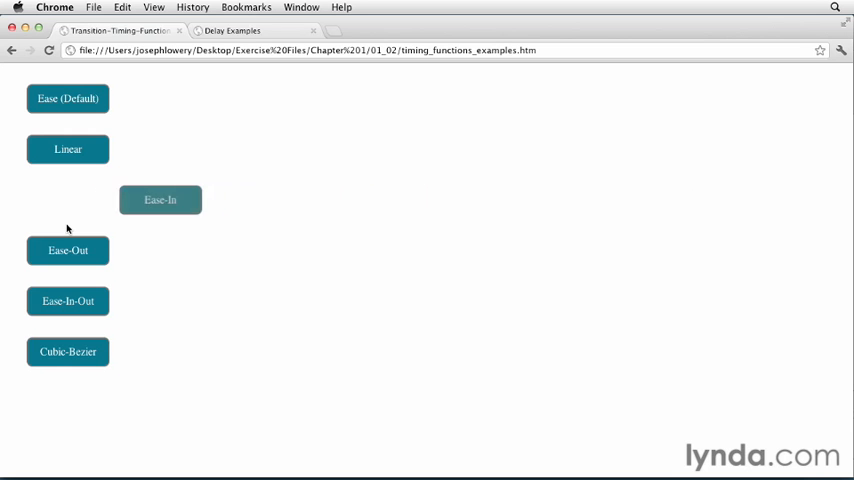
pyautogui.click(68, 250)
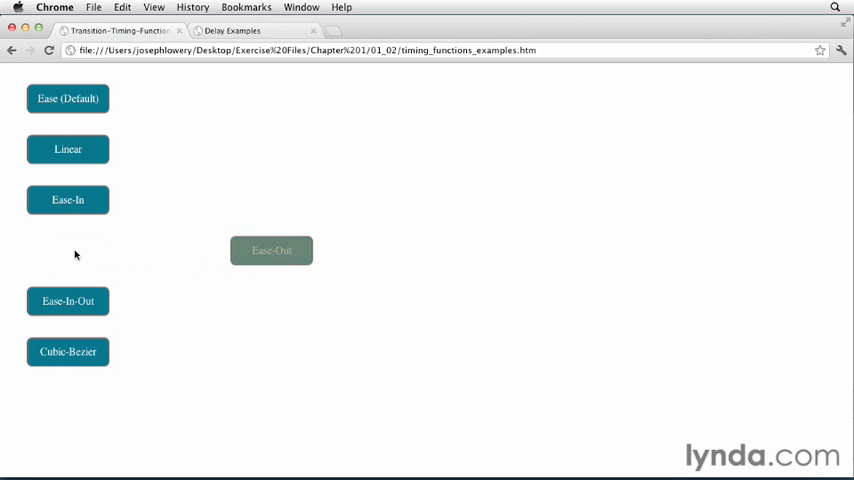
pyautogui.click(271, 250)
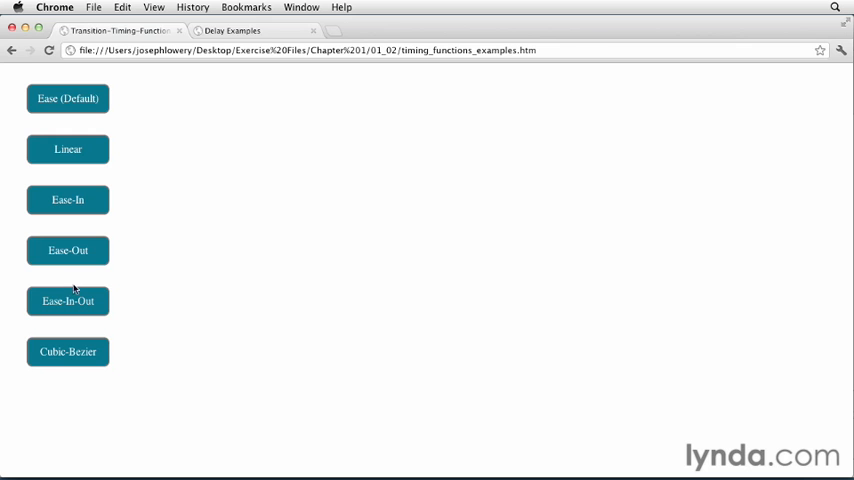
pyautogui.click(67, 301)
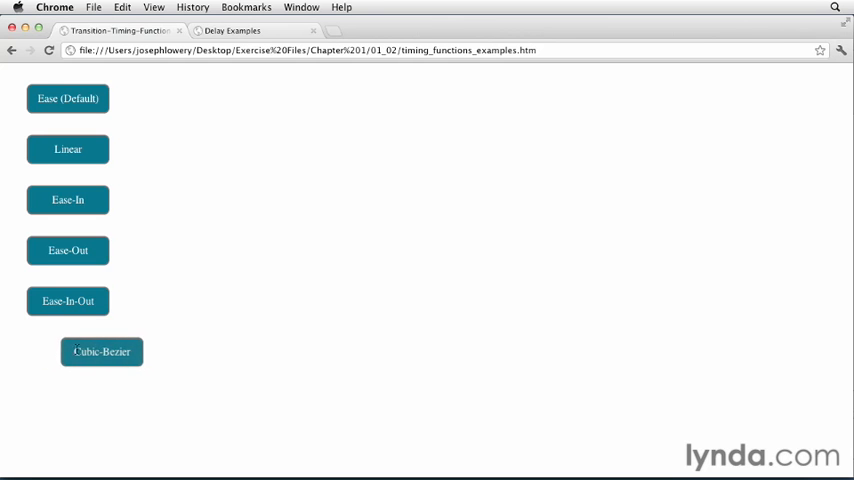
pyautogui.click(101, 351)
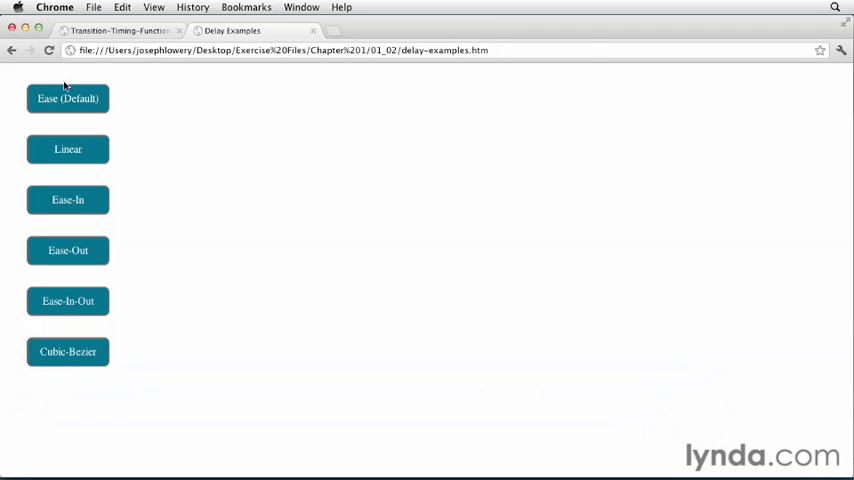
pyautogui.click(68, 98)
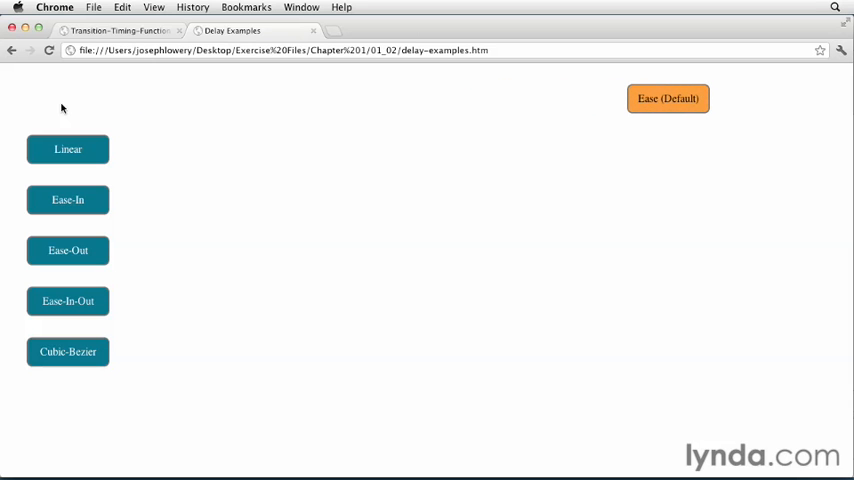
pyautogui.moveTo(63, 139)
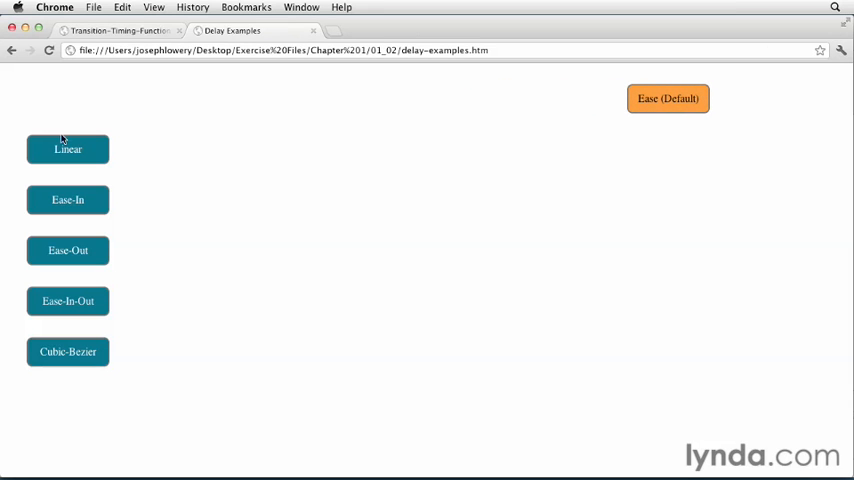
pyautogui.click(668, 98)
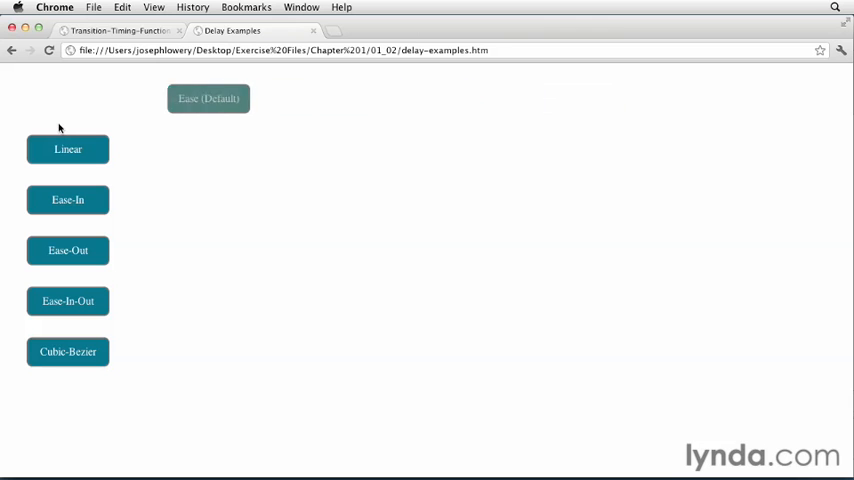